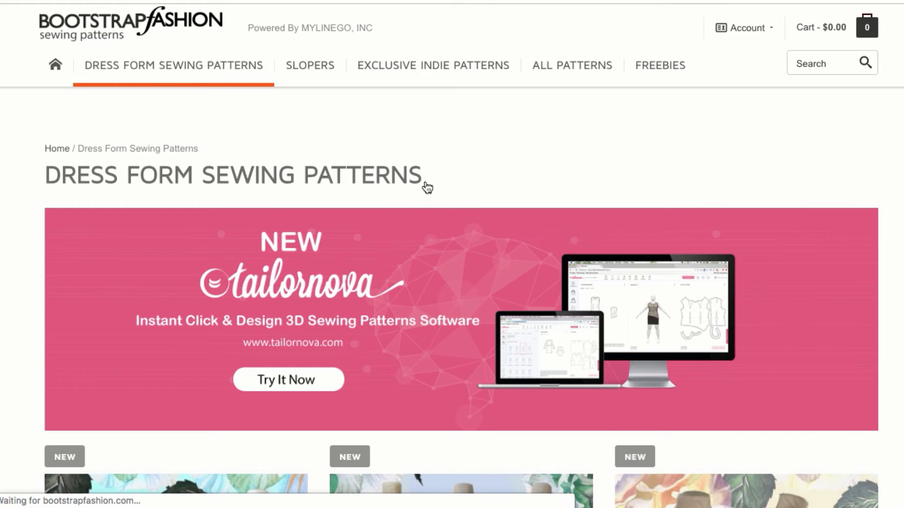
- Scroll down the DIY Dress Form Cover page to its customization measurement form
{"action": "scroll", "scroll_direction": "down", "scroll_amount": 3}
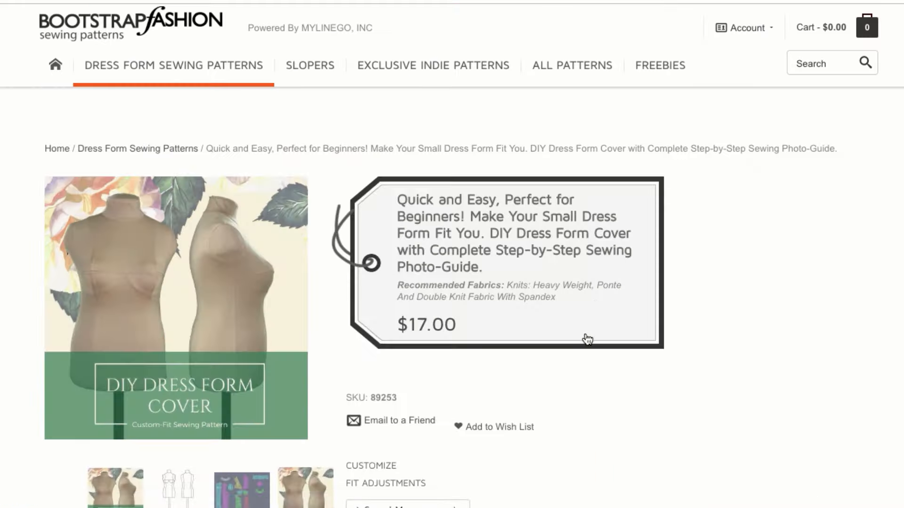
{"action": "scroll", "scroll_direction": "down", "scroll_amount": 3}
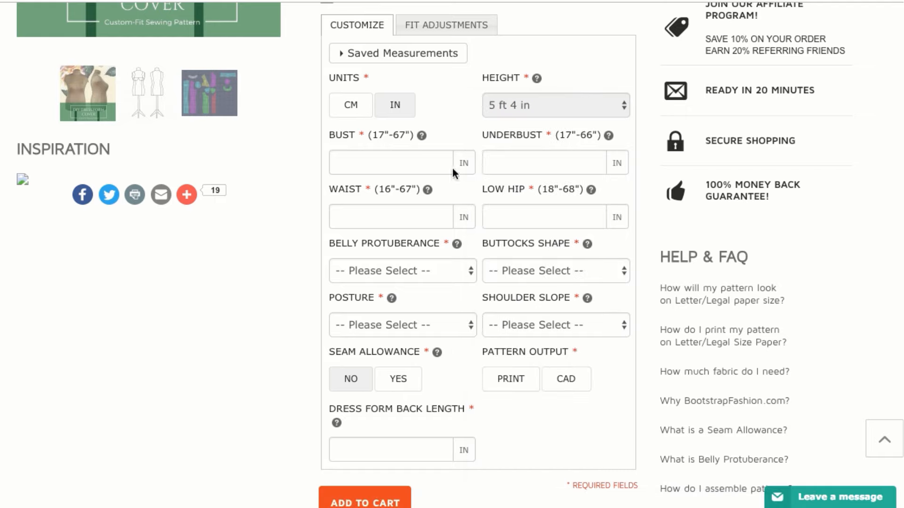
- Enter bust 45, underbust 39, waist 36 and low hip 49 inches in the measurement form
{"action": "left_click", "coordinate": [391, 163]}
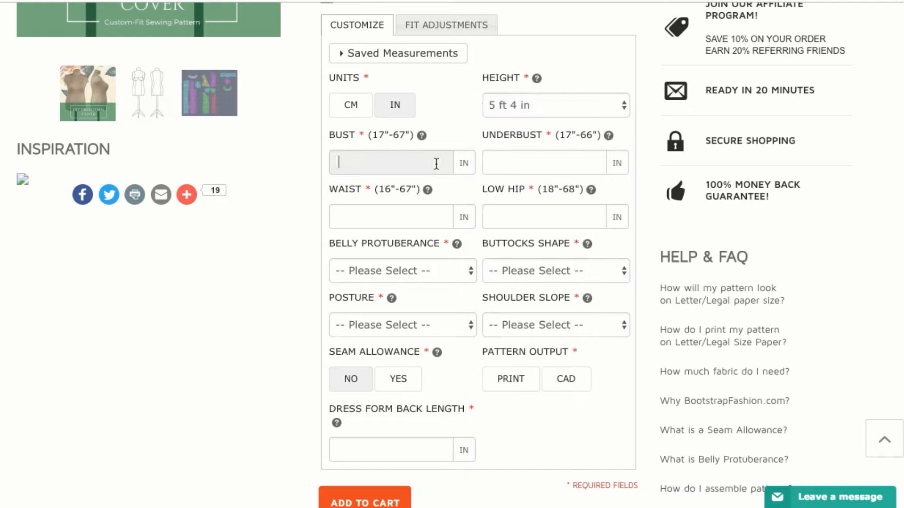
{"action": "type", "text": "45"}
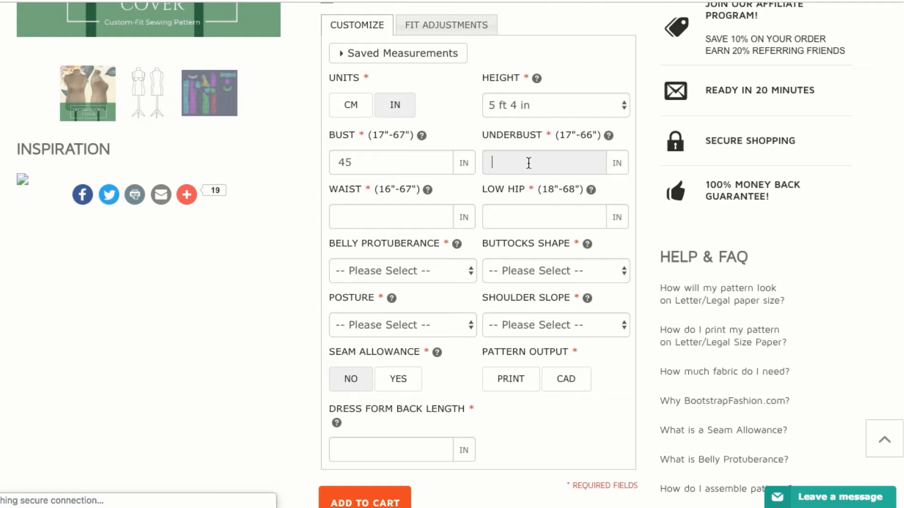
{"action": "type", "text": "39"}
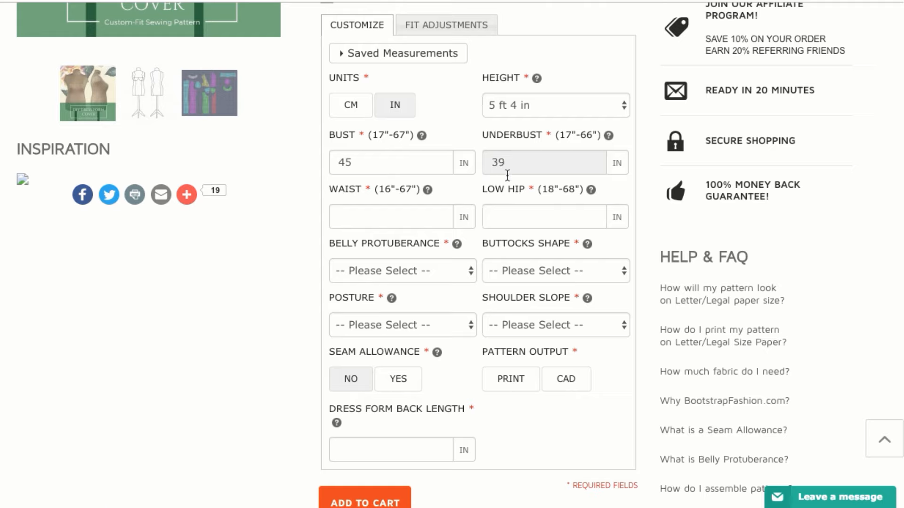
{"action": "type", "text": "36"}
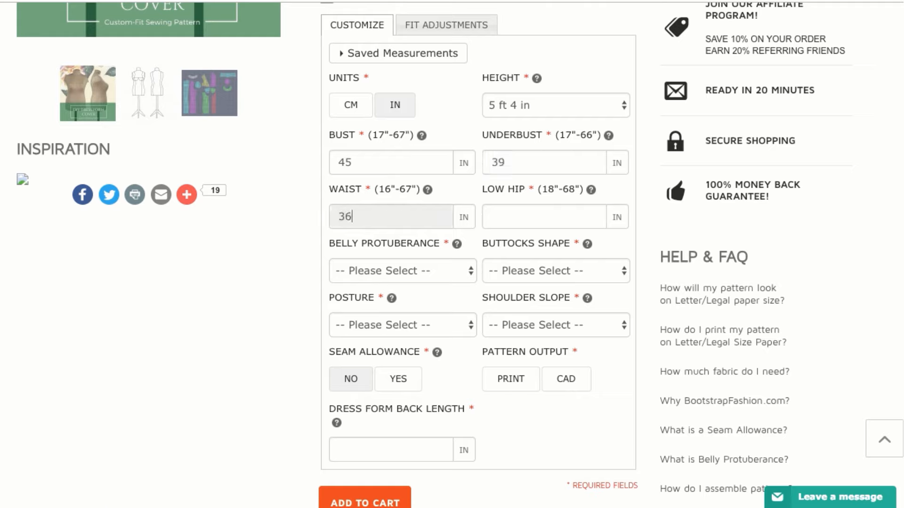
{"action": "left_click", "coordinate": [543, 216]}
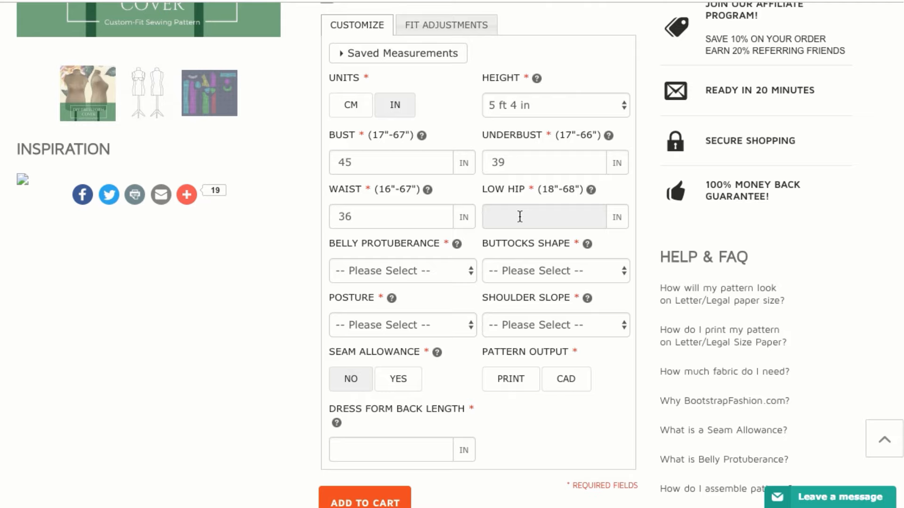
{"action": "left_click", "coordinate": [543, 217]}
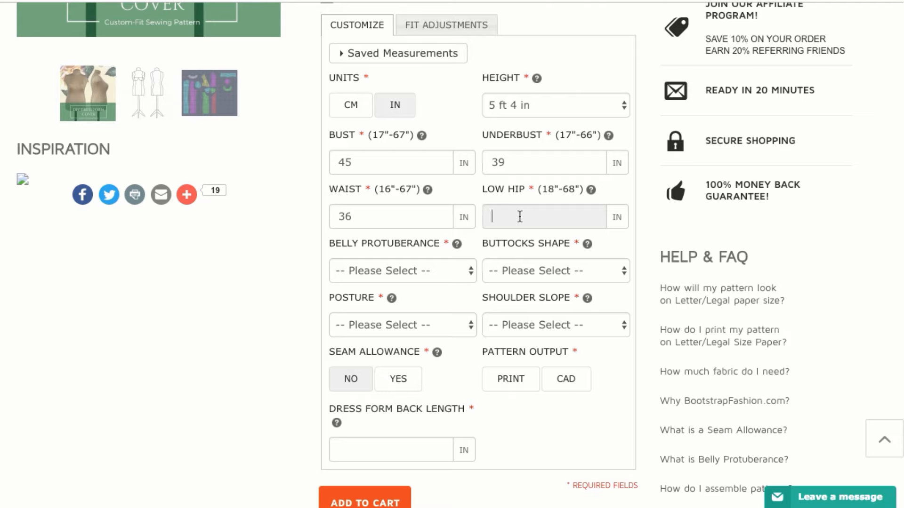
{"action": "type", "text": "49"}
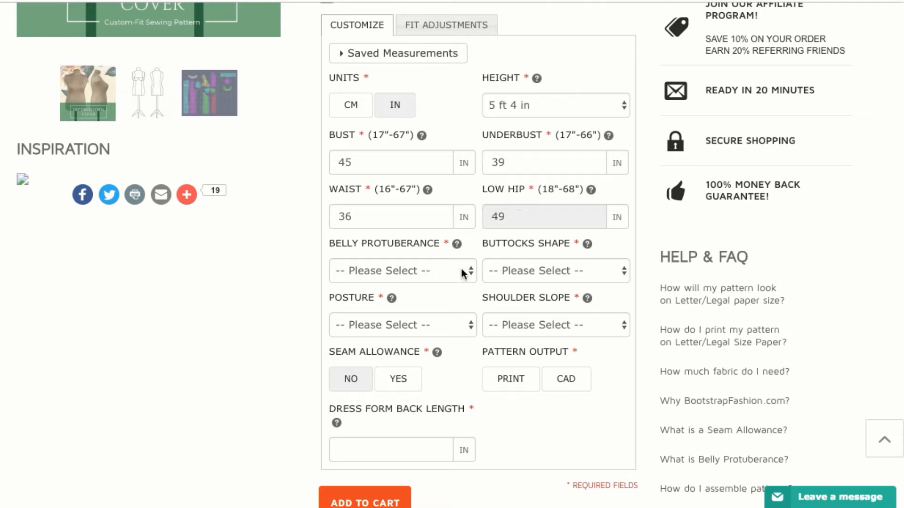
- Review the belly illustration, set belly protuberance C and buttocks shape Curvy
{"action": "left_click", "coordinate": [402, 270]}
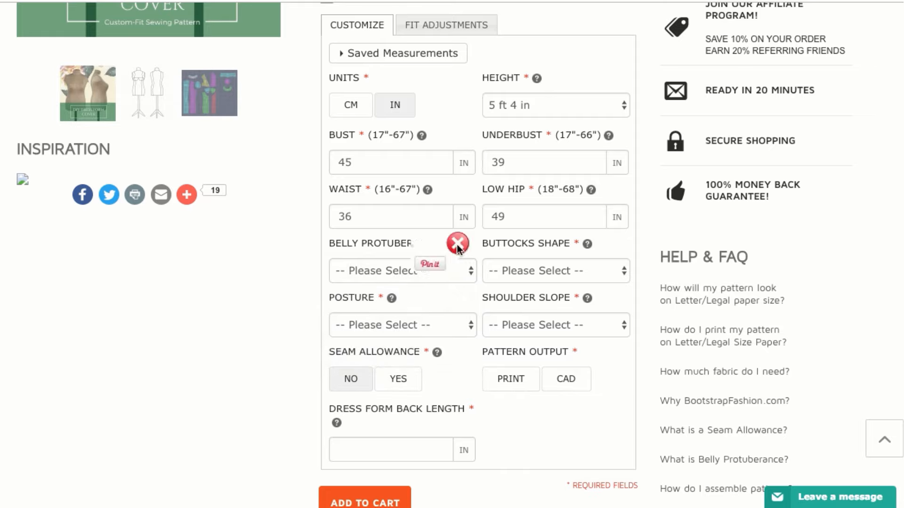
{"action": "left_click", "coordinate": [457, 243]}
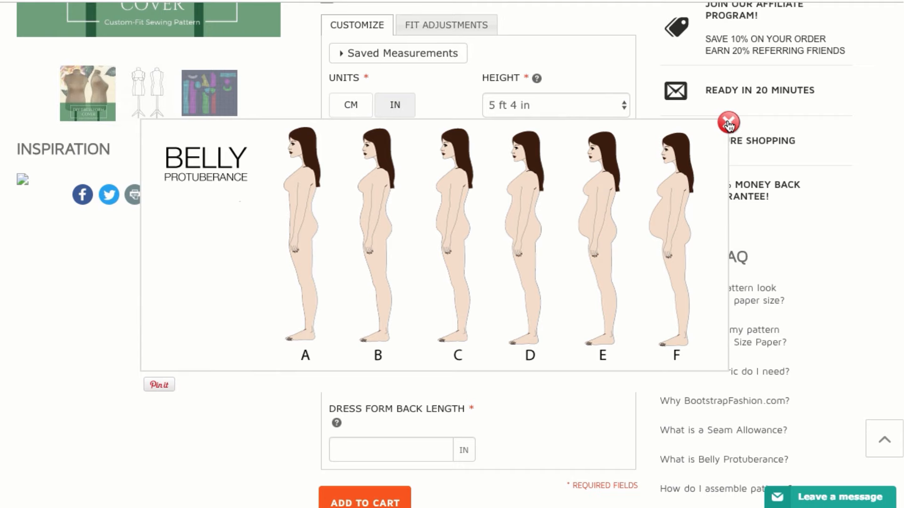
{"action": "left_click", "coordinate": [728, 122]}
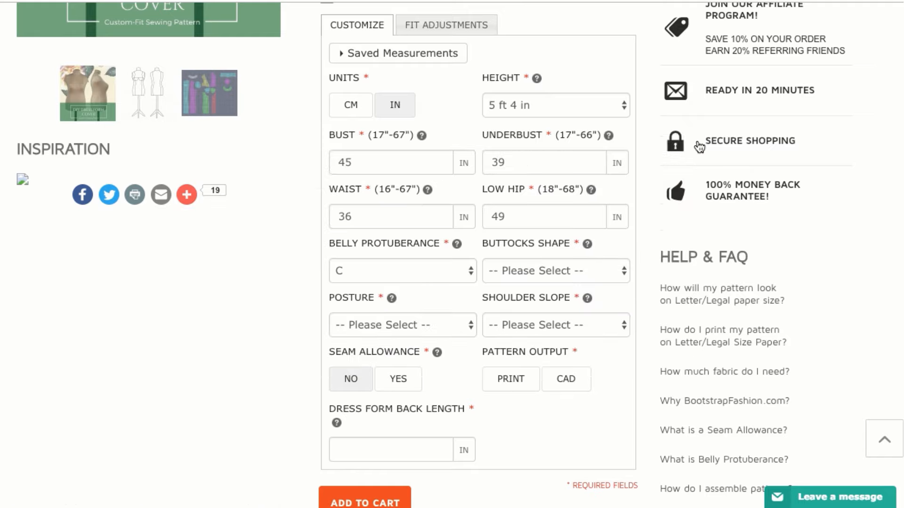
{"action": "left_click", "coordinate": [555, 270]}
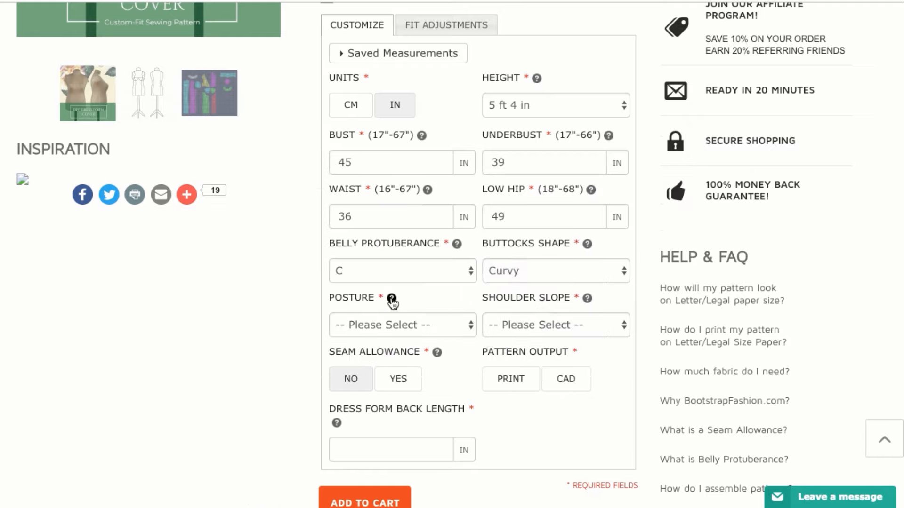
- Review the posture and shoulder slope illustrations and set shoulder slope to Normal
{"action": "left_click", "coordinate": [391, 300]}
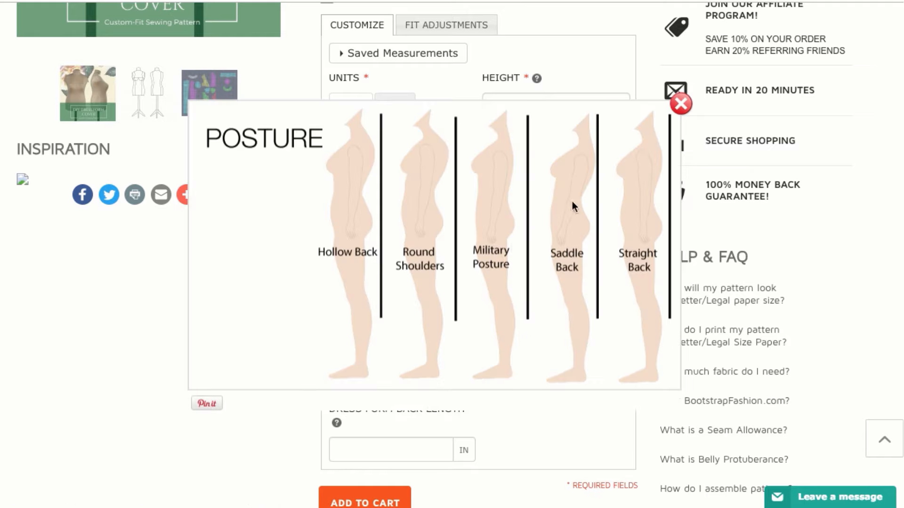
{"action": "mouse_move", "coordinate": [644, 175]}
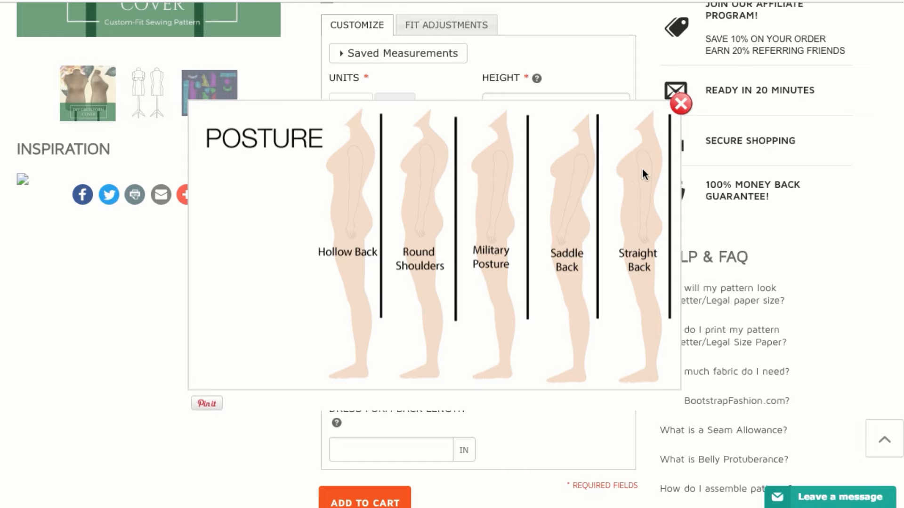
{"action": "left_click", "coordinate": [396, 324]}
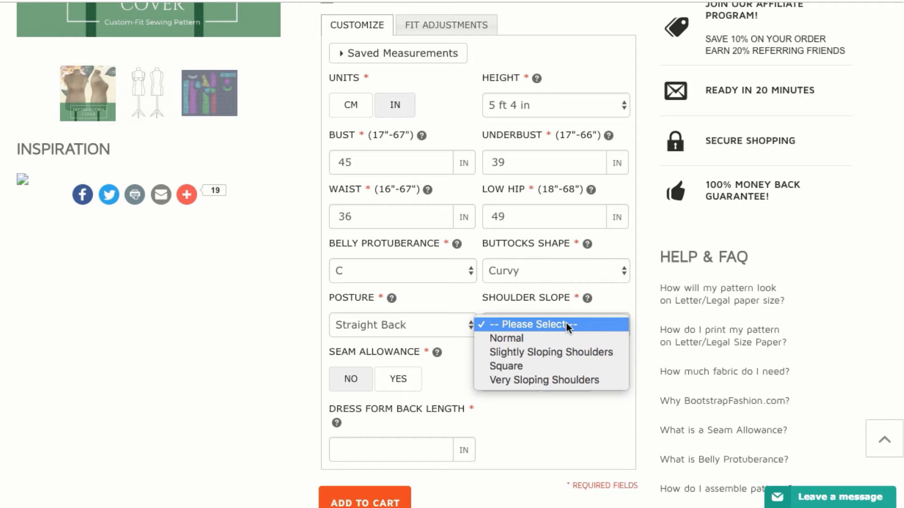
{"action": "left_click", "coordinate": [587, 298]}
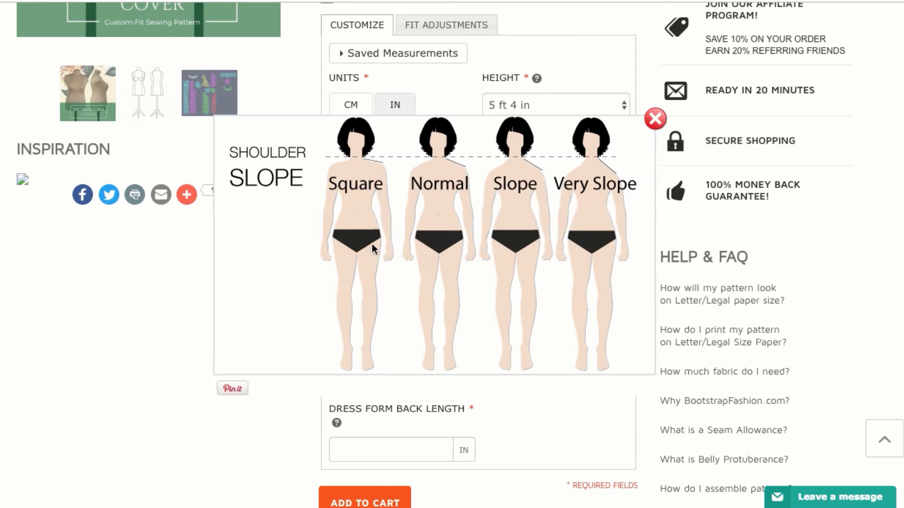
{"action": "mouse_move", "coordinate": [509, 238]}
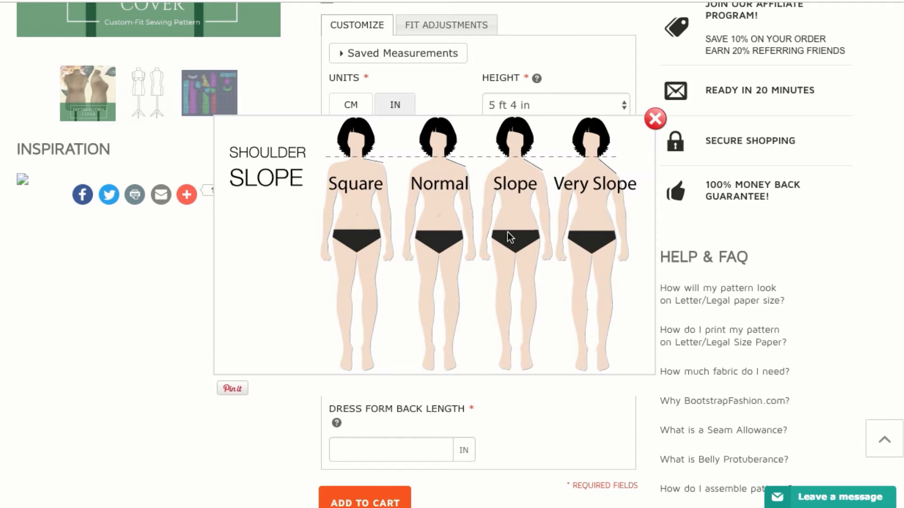
{"action": "left_click", "coordinate": [655, 119]}
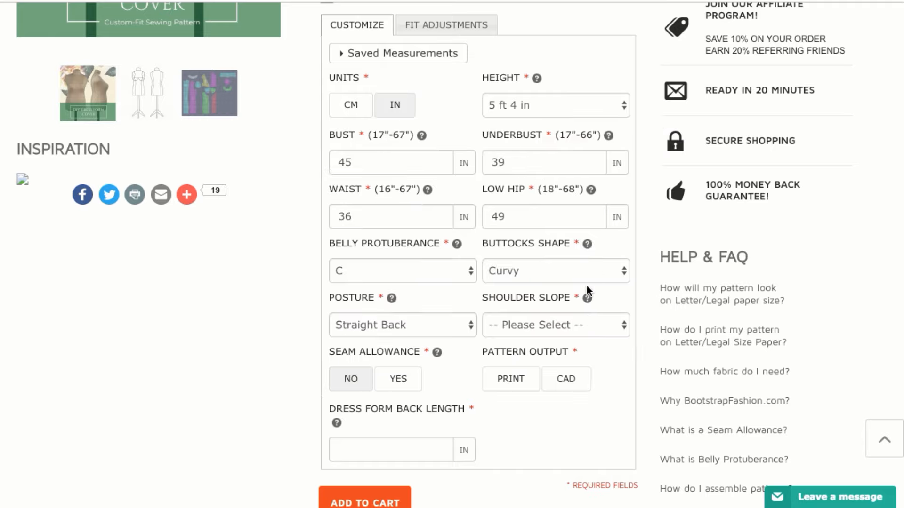
{"action": "left_click", "coordinate": [553, 325]}
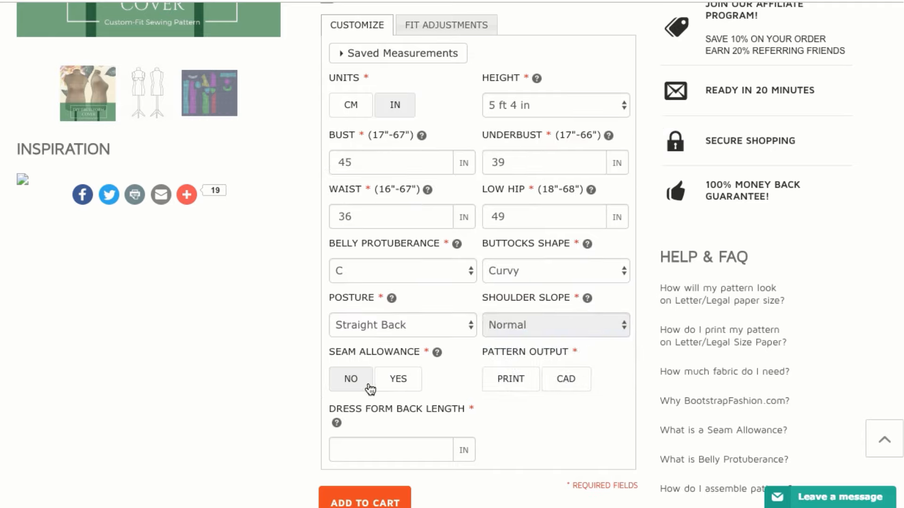
- Choose Print as the pattern output so the print paper size options appear
{"action": "scroll", "scroll_direction": "down", "scroll_amount": 3}
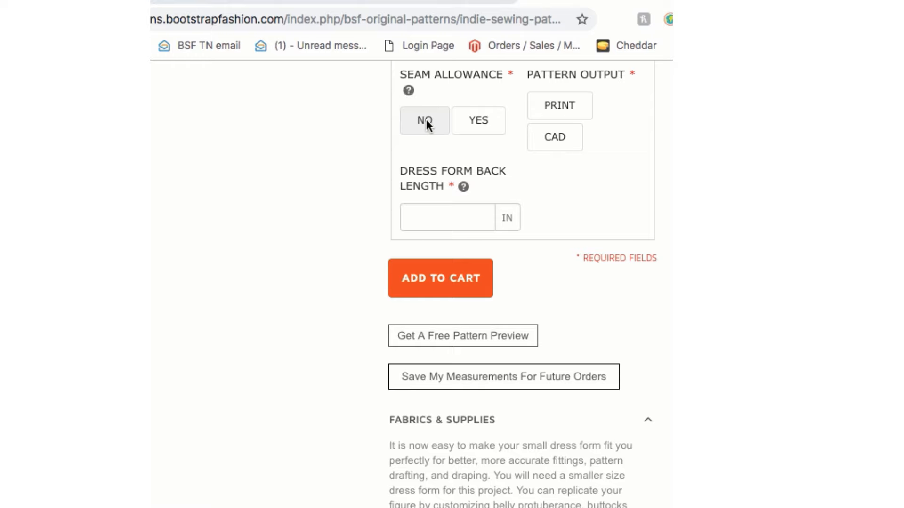
{"action": "mouse_move", "coordinate": [542, 105]}
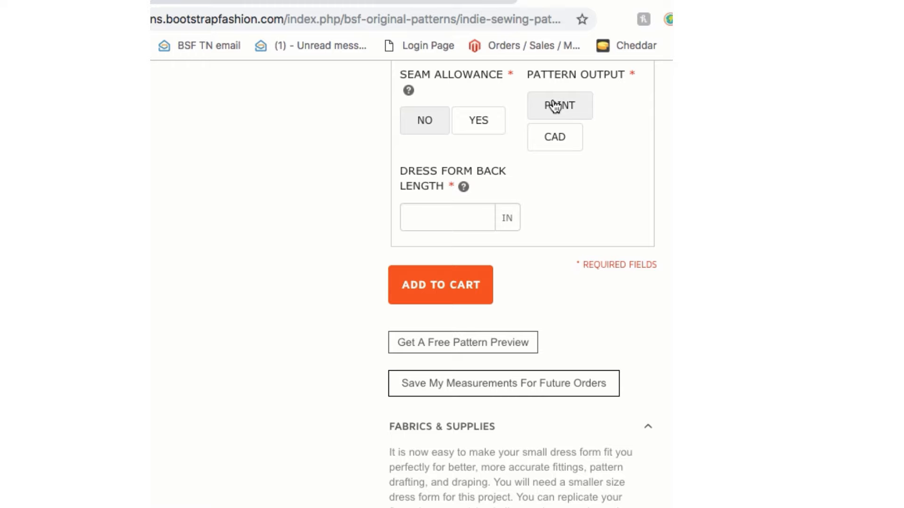
{"action": "left_click", "coordinate": [558, 105]}
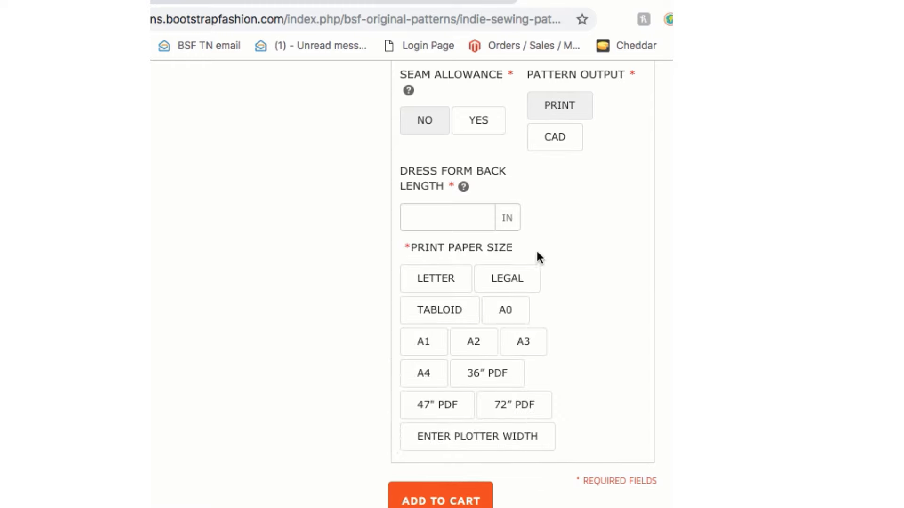
{"action": "mouse_move", "coordinate": [435, 283]}
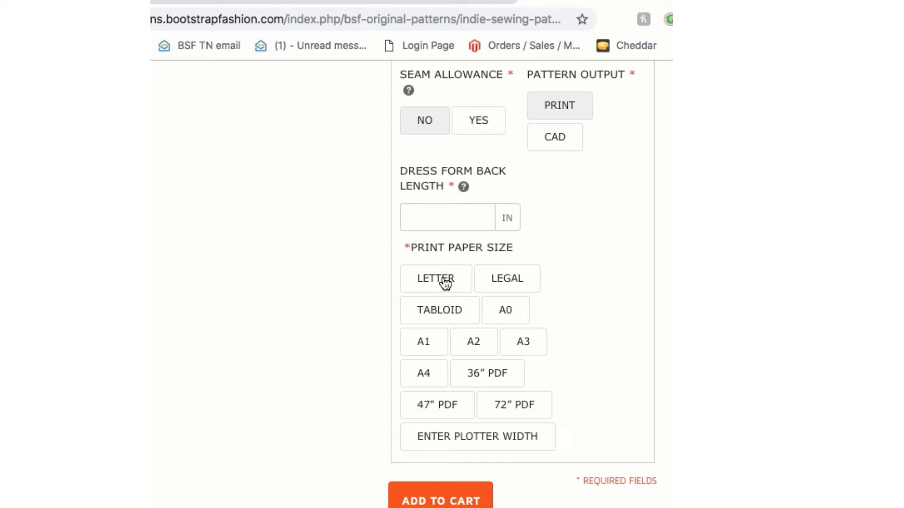
{"action": "mouse_move", "coordinate": [524, 350]}
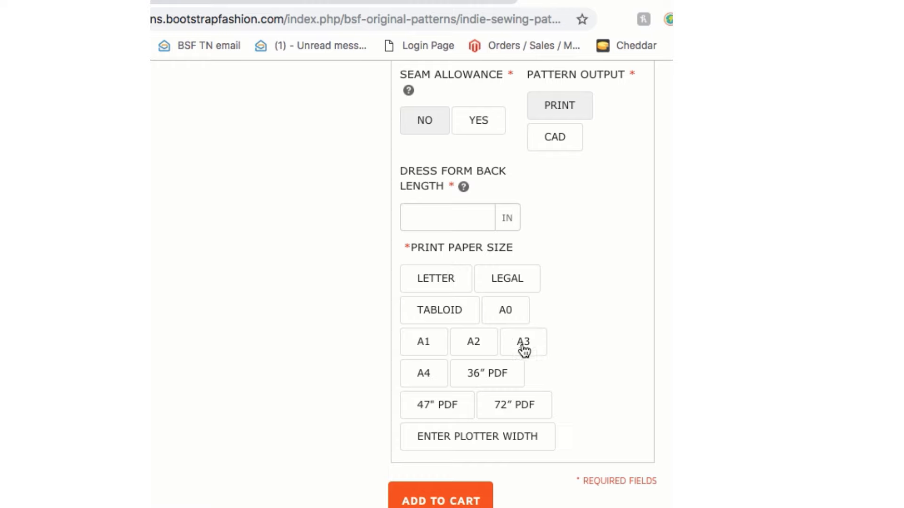
{"action": "mouse_move", "coordinate": [422, 376]}
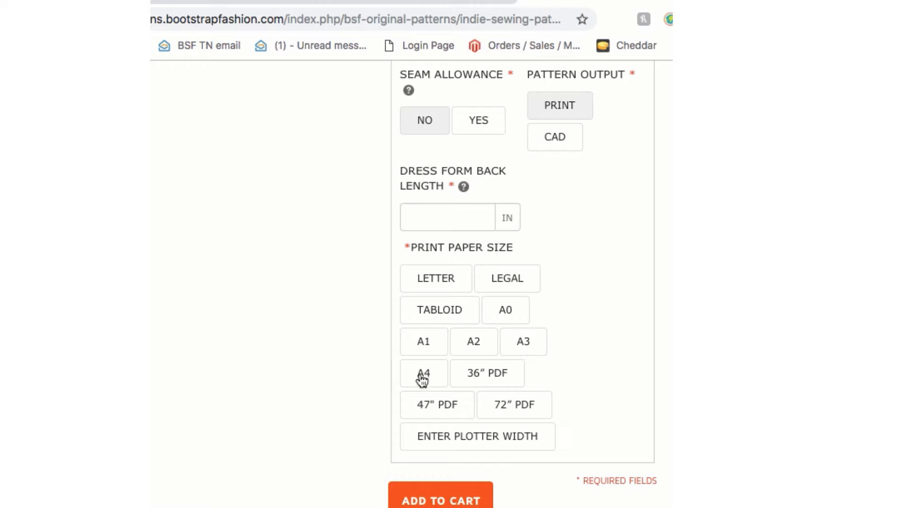
{"action": "mouse_move", "coordinate": [443, 385]}
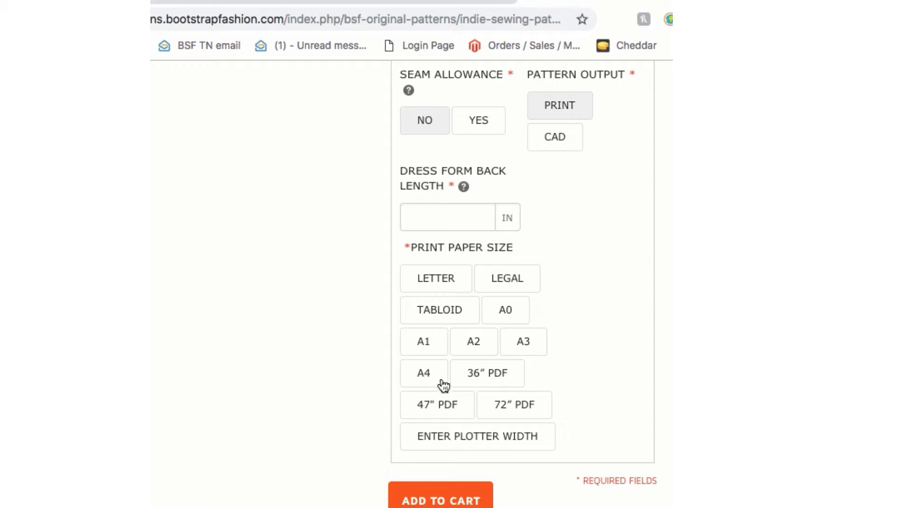
{"action": "mouse_move", "coordinate": [431, 377]}
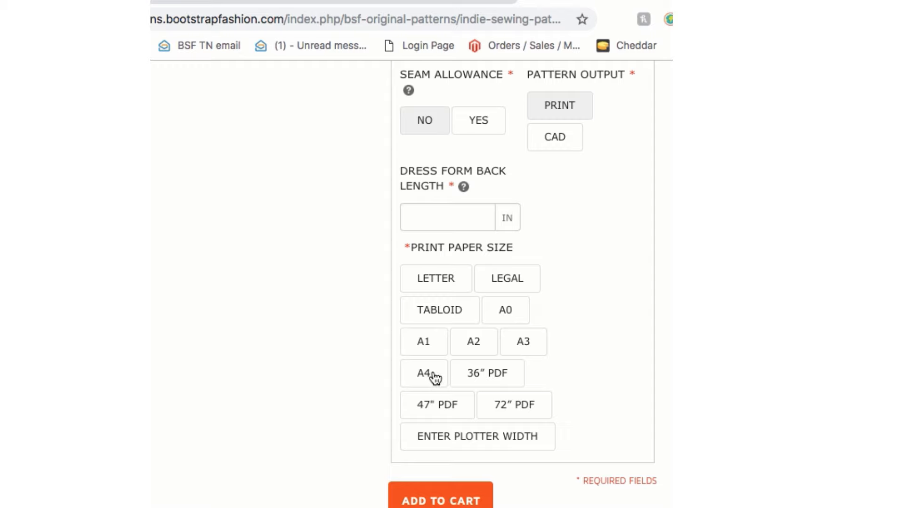
{"action": "mouse_move", "coordinate": [450, 286]}
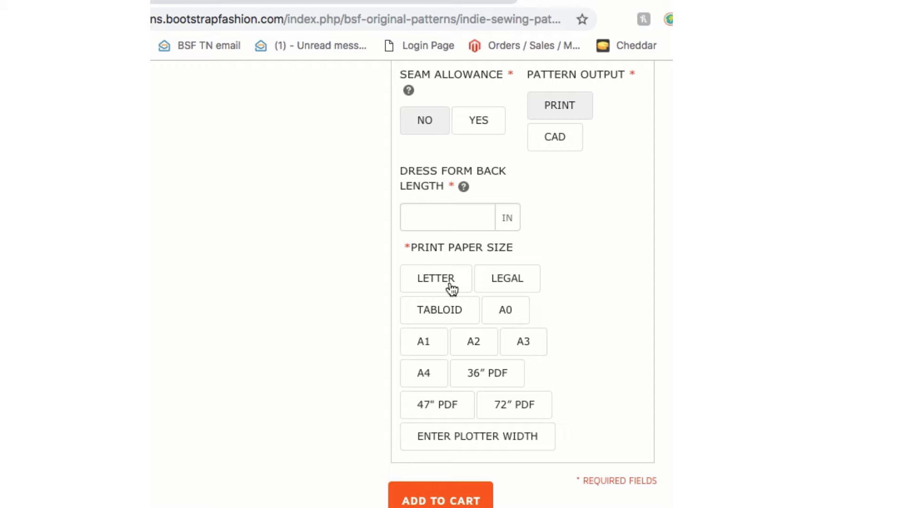
{"action": "mouse_move", "coordinate": [453, 282]}
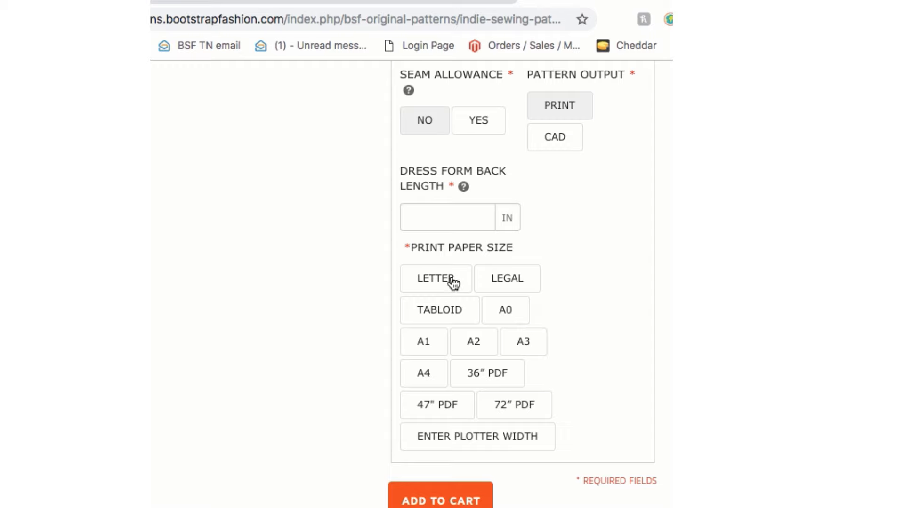
{"action": "mouse_move", "coordinate": [431, 363]}
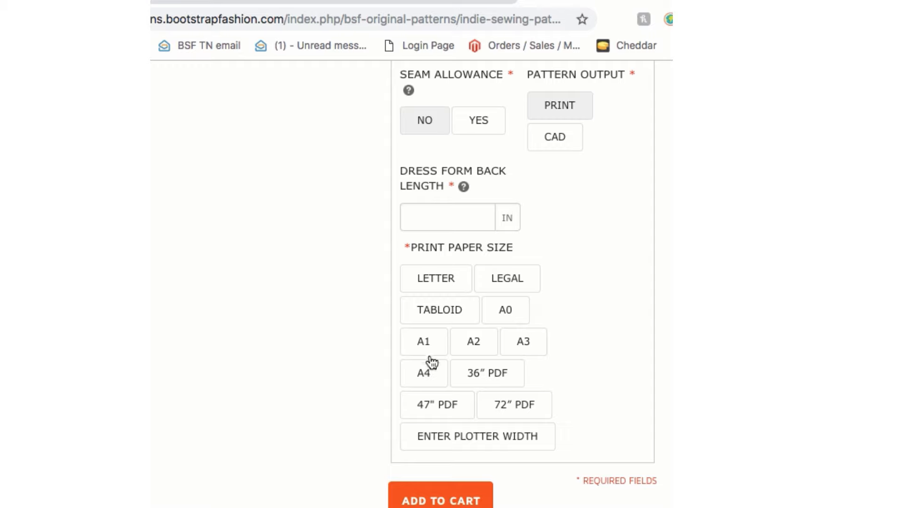
{"action": "mouse_move", "coordinate": [430, 375]}
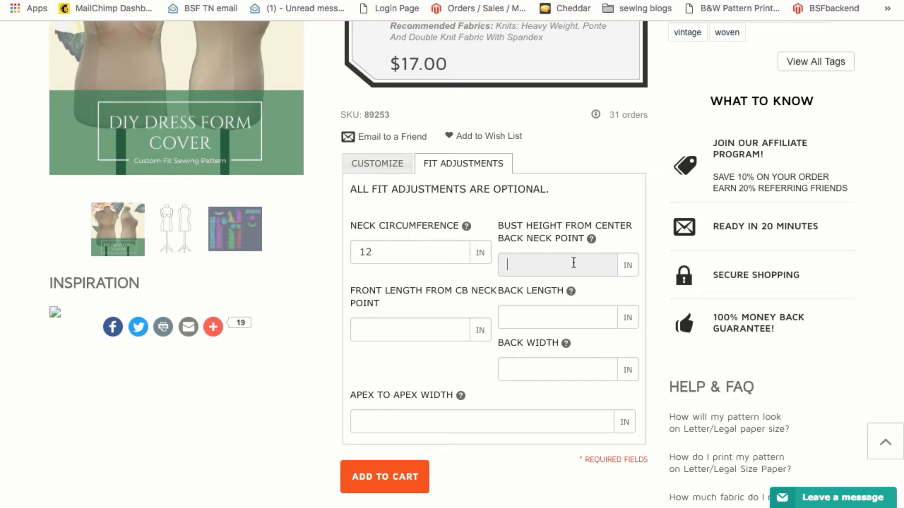
- Check the back length and back width guides, enter front length 10 and submit the fit adjustments
{"action": "left_click", "coordinate": [571, 291]}
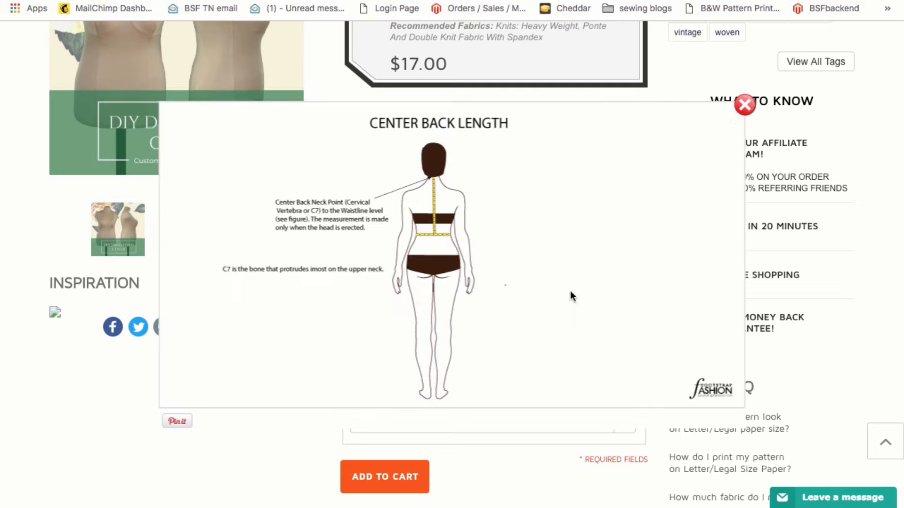
{"action": "left_click", "coordinate": [744, 104]}
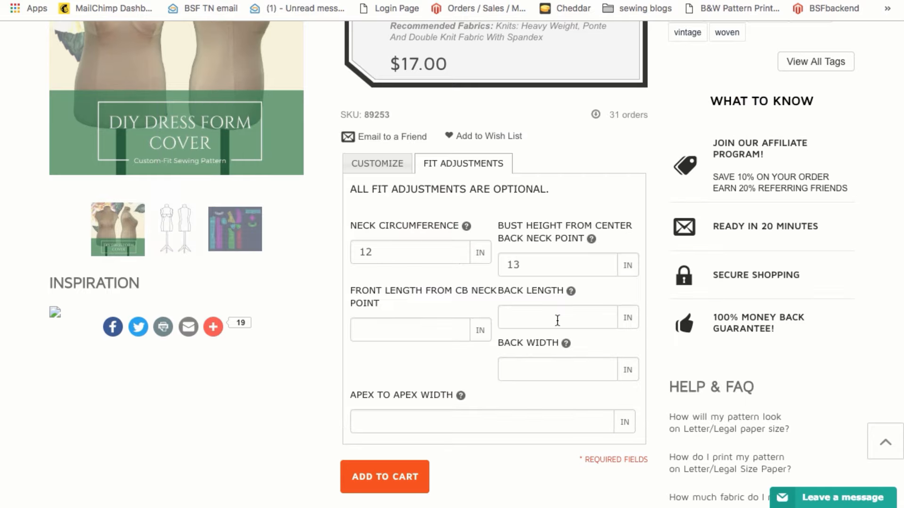
{"action": "left_click", "coordinate": [564, 344]}
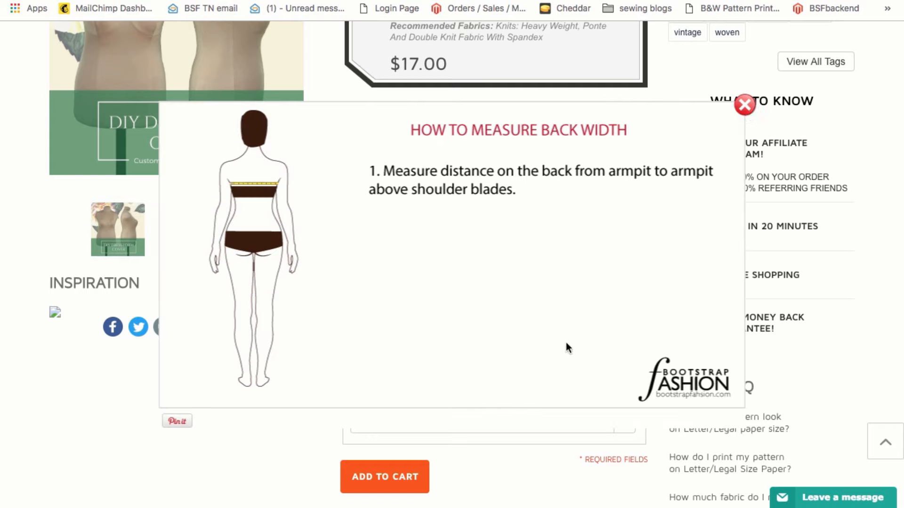
{"action": "left_click", "coordinate": [744, 105]}
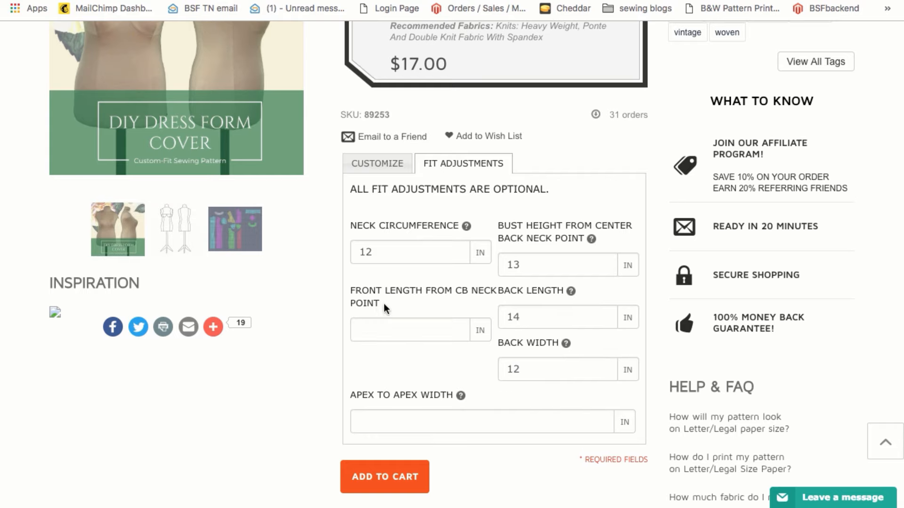
{"action": "type", "text": "10"}
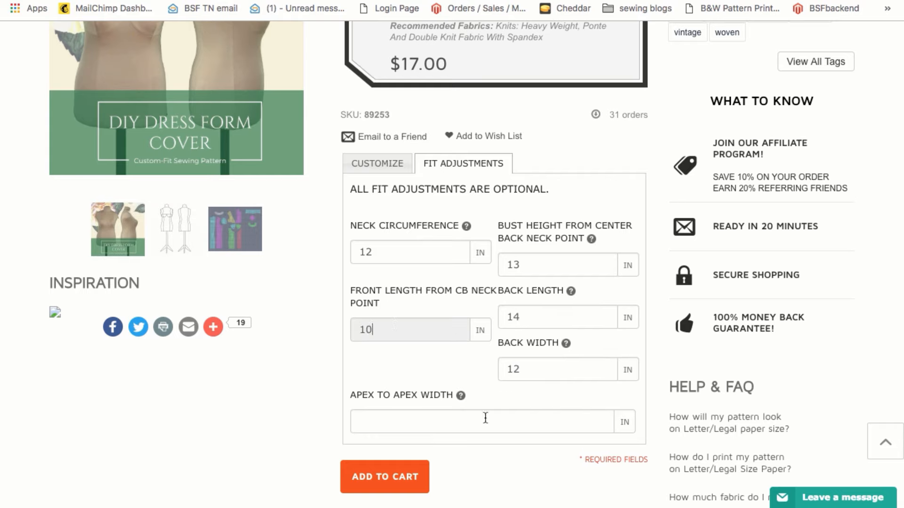
{"action": "mouse_move", "coordinate": [476, 462]}
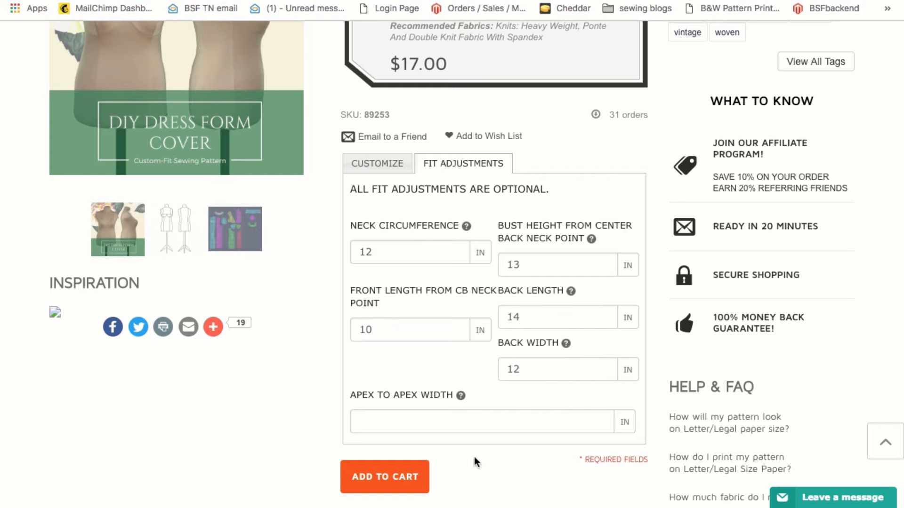
{"action": "left_click", "coordinate": [384, 477]}
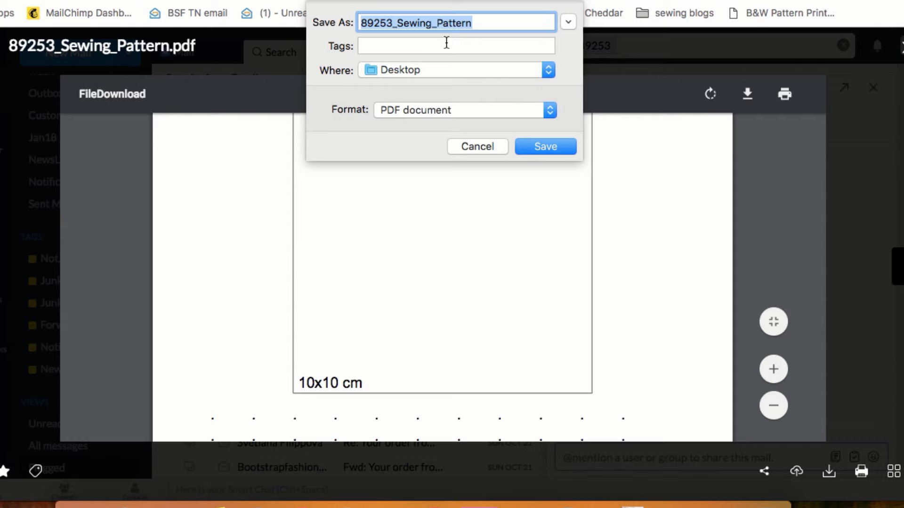
- Save the pattern PDF to the Desktop as 'Dress Form Cover'
{"action": "type", "text": "Dress Form Cover"}
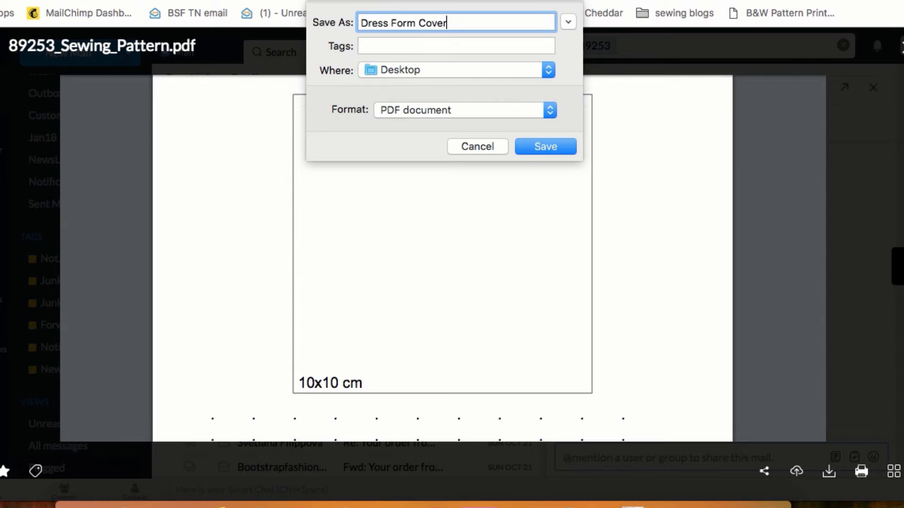
{"action": "left_click", "coordinate": [544, 147]}
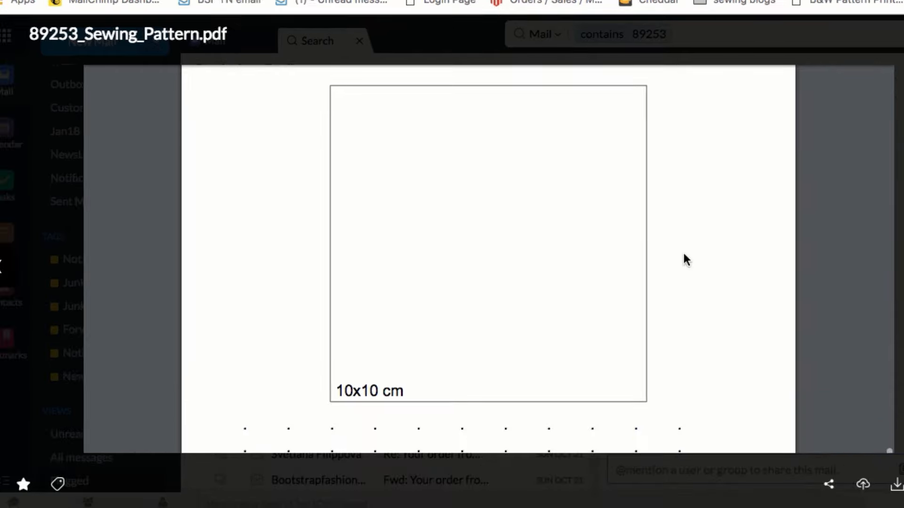
{"action": "mouse_move", "coordinate": [722, 119]}
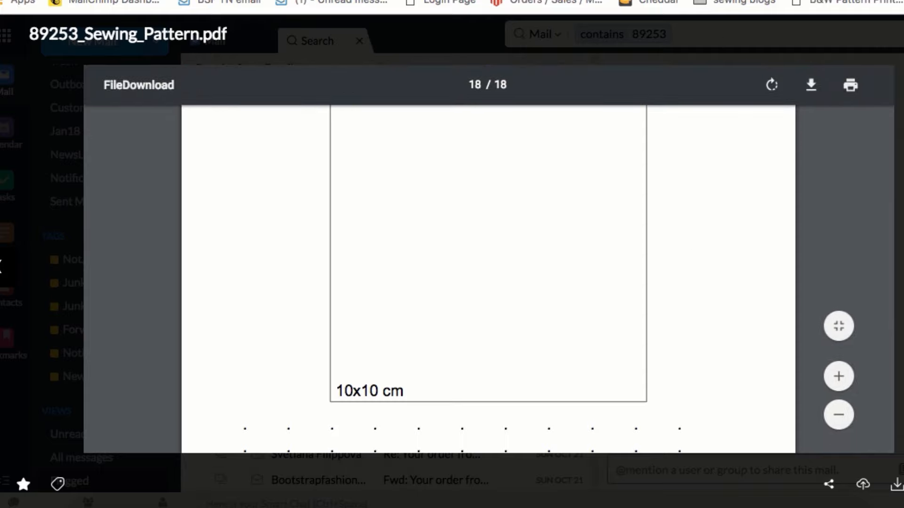
{"action": "mouse_move", "coordinate": [770, 236]}
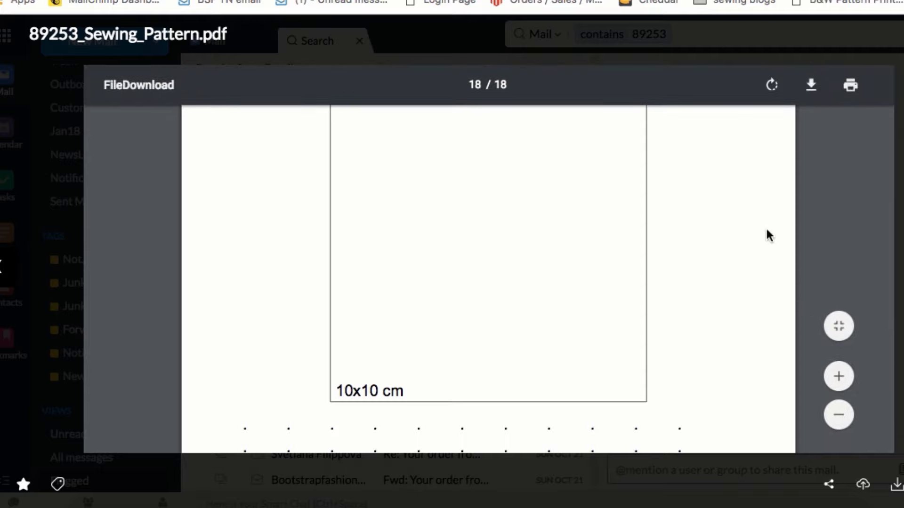